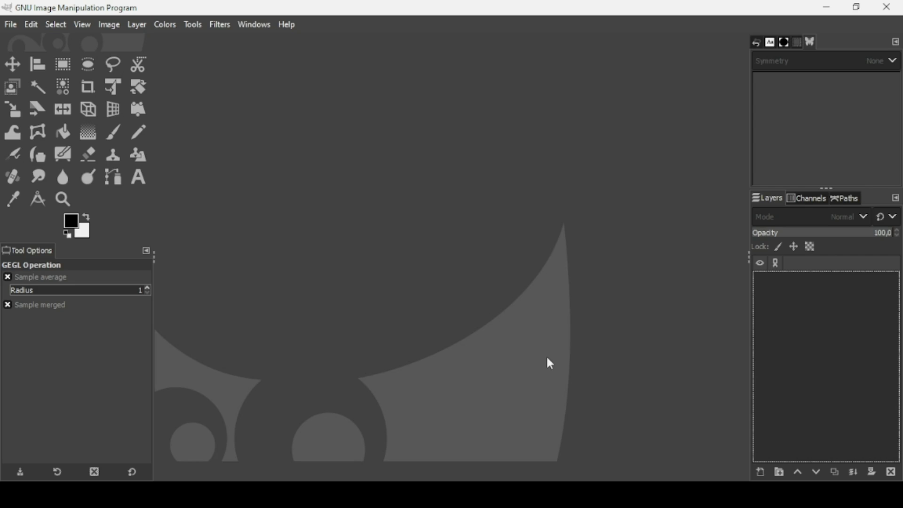
Create a blank 1920 × 1080 px image with a white background.
left_click(9, 24)
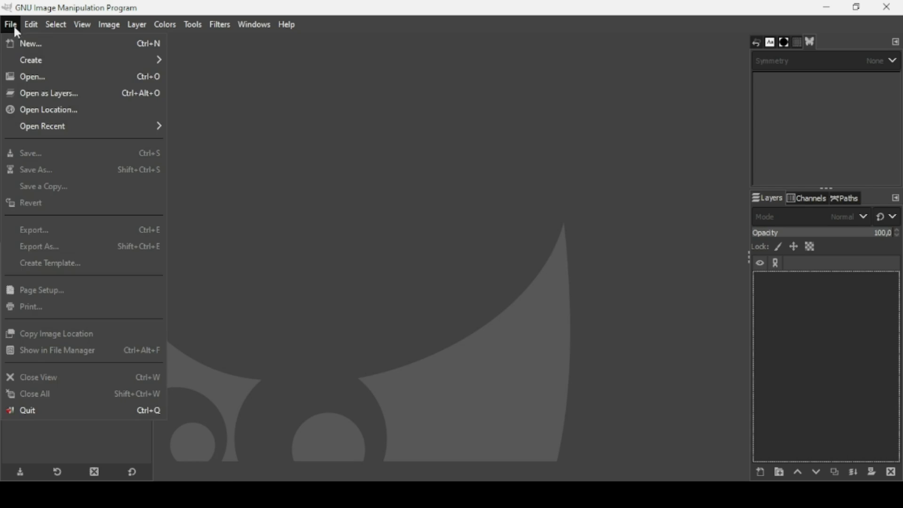
left_click(31, 43)
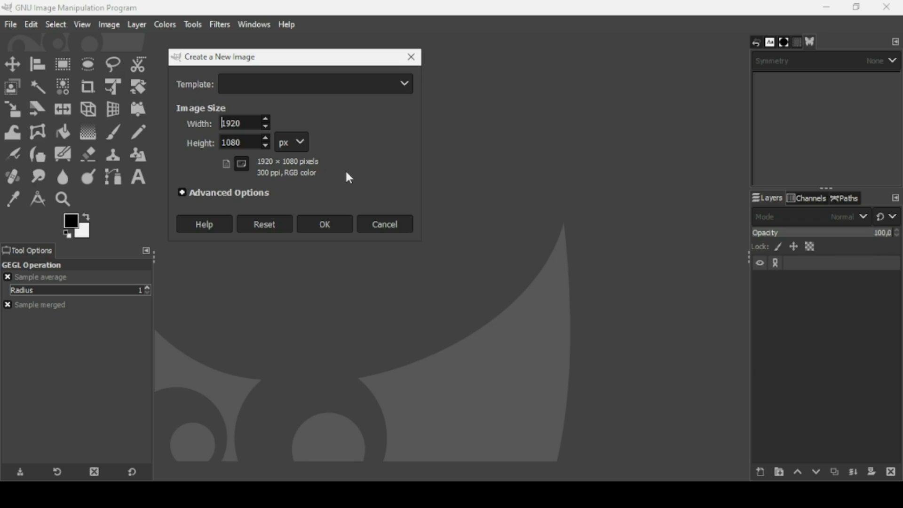
left_click(384, 224)
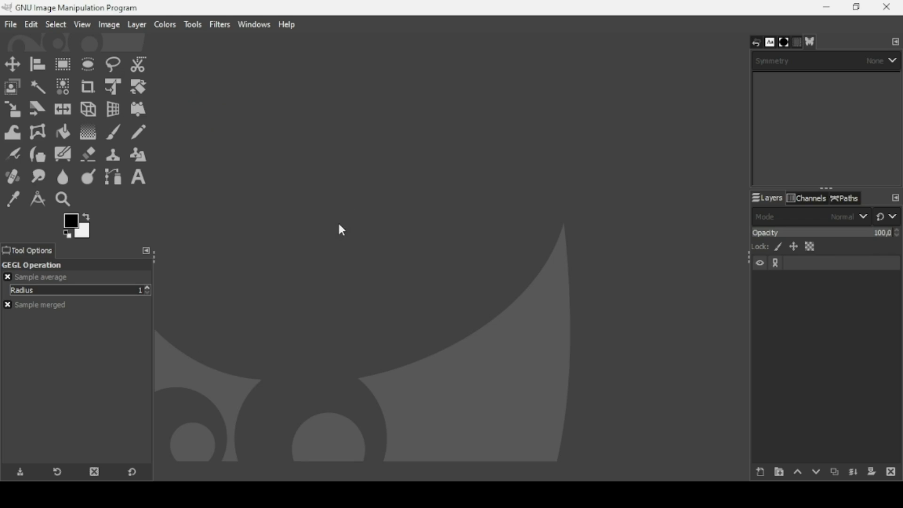
left_click(9, 24)
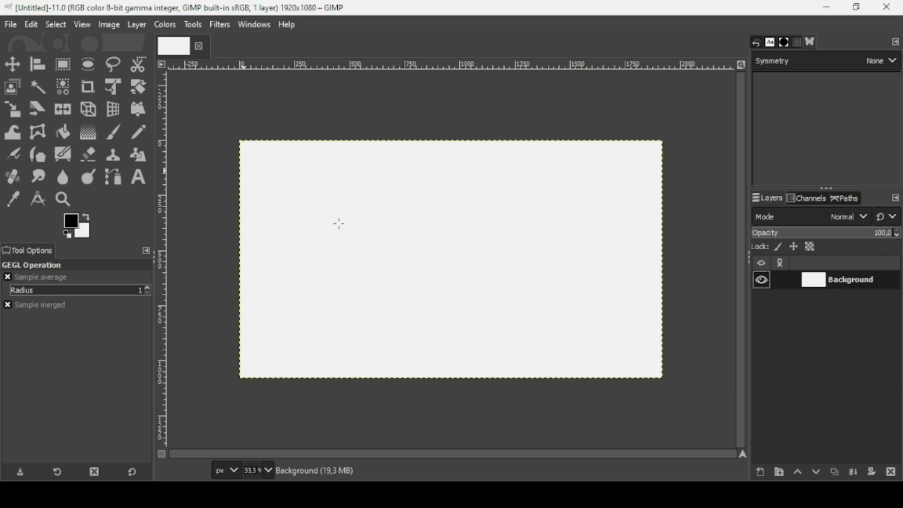
mouse_move(331, 235)
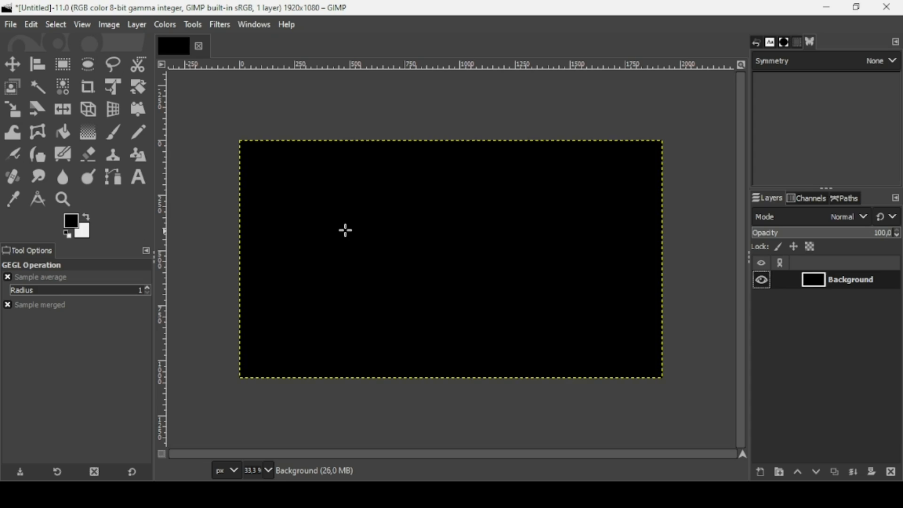
mouse_move(446, 272)
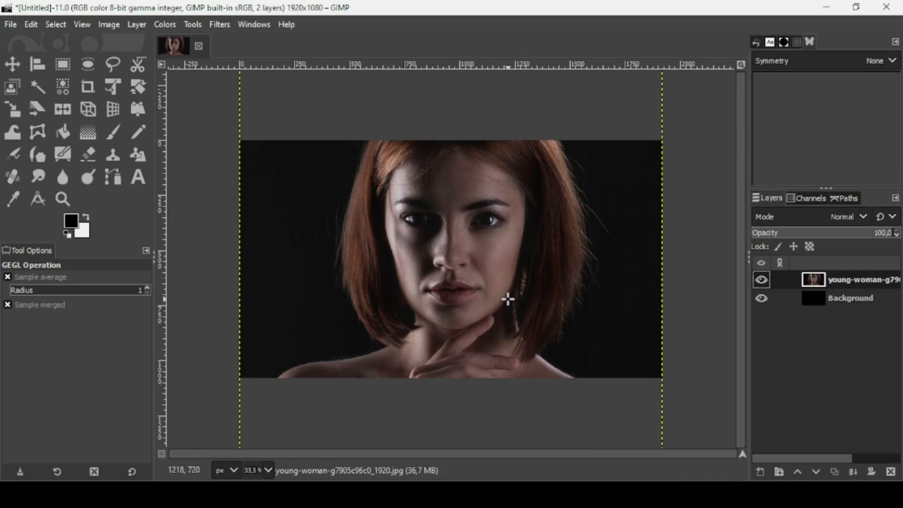
mouse_move(405, 166)
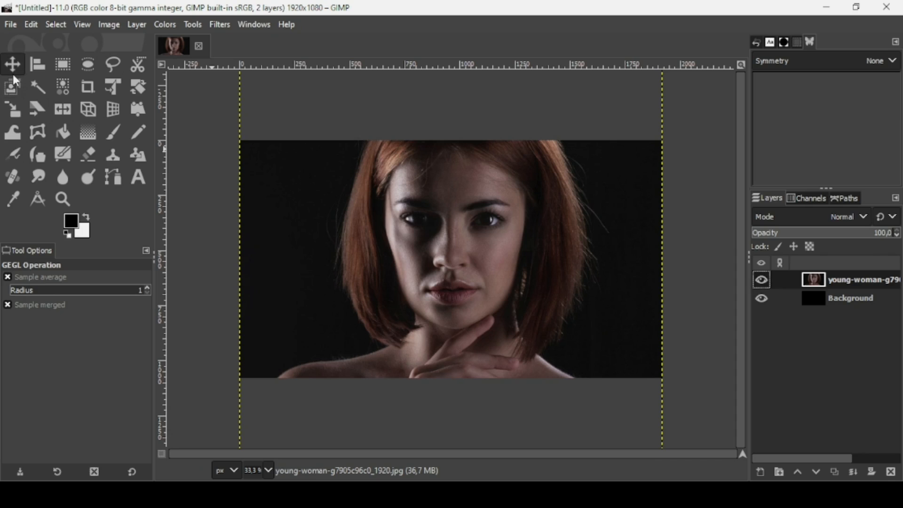
Align the portrait layer with the canvas using the Move tool.
left_click(12, 64)
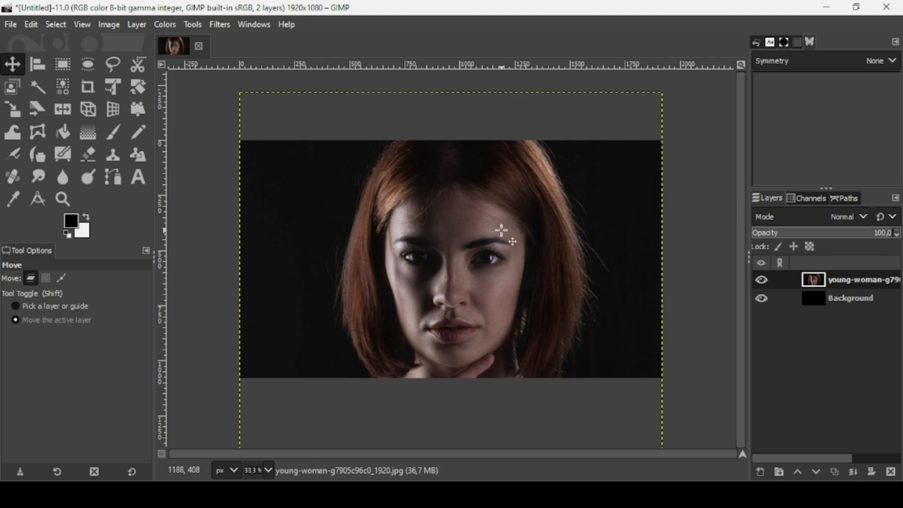
left_click(136, 24)
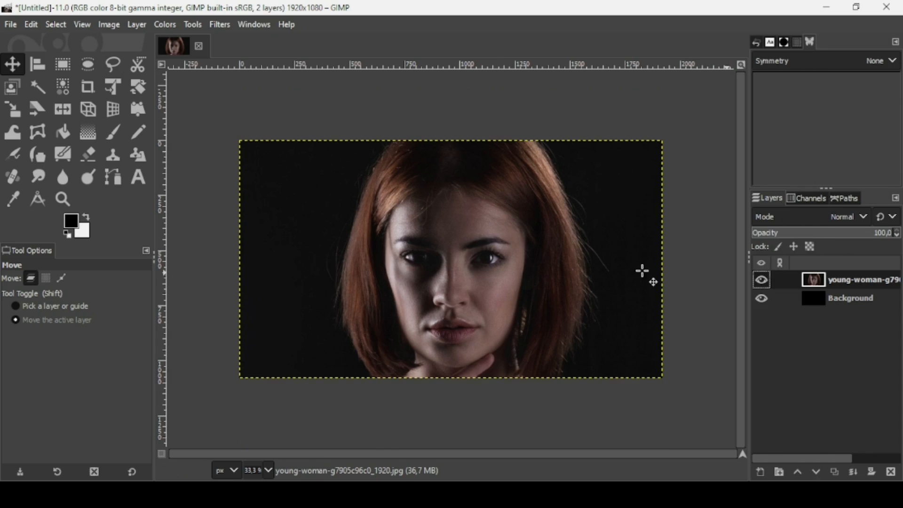
mouse_move(269, 80)
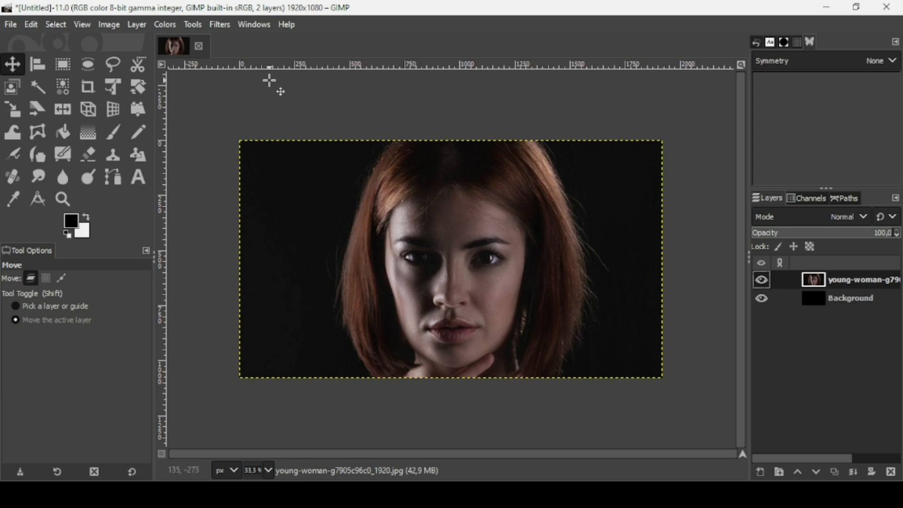
Remove all colour from the portrait by setting the Saturation scale to 0.
left_click(164, 24)
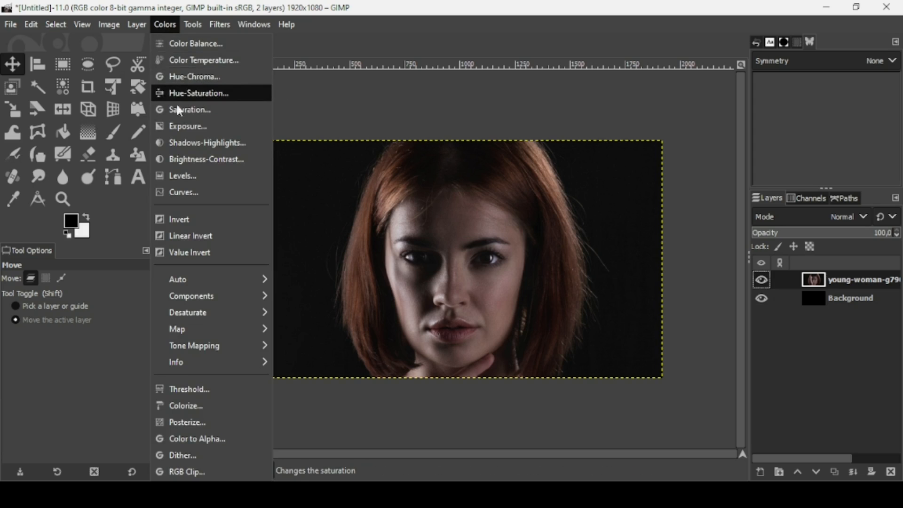
left_click(190, 109)
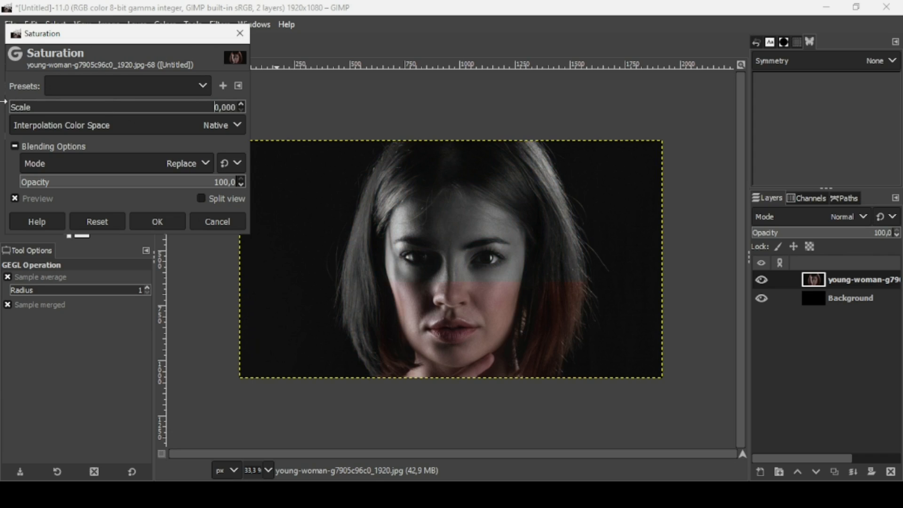
left_click(157, 221)
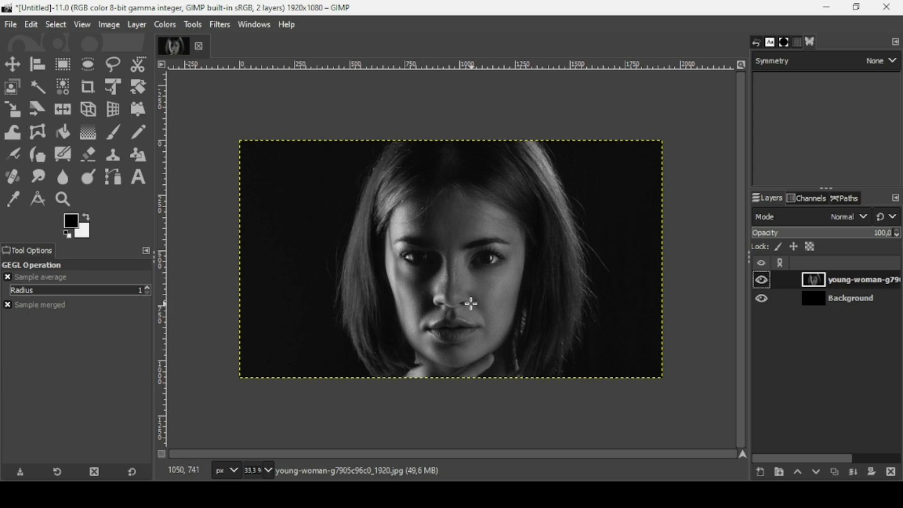
mouse_move(282, 149)
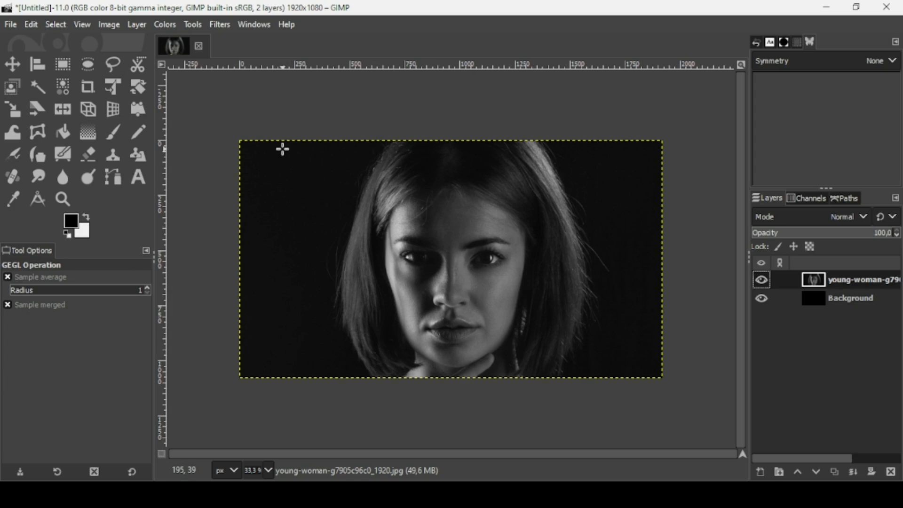
Raise the portrait's brightness and contrast, checking the preview before applying.
left_click(164, 24)
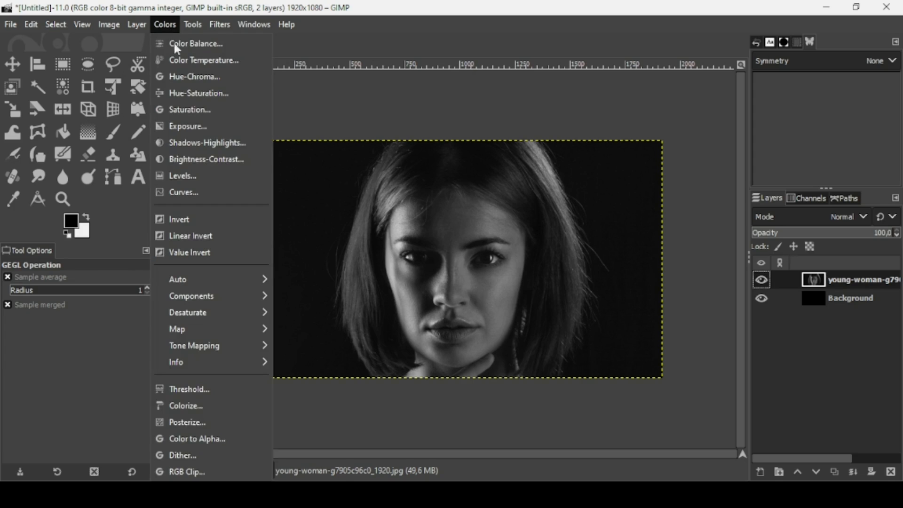
left_click(207, 159)
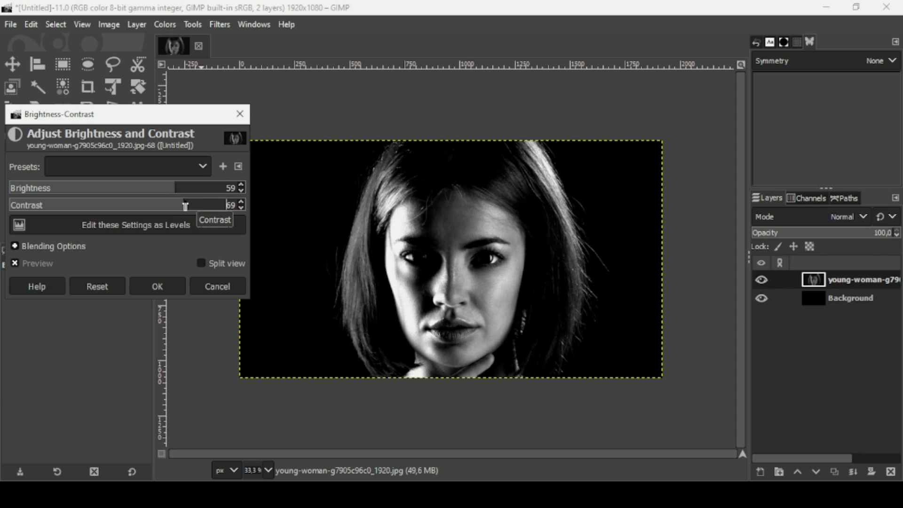
left_click_drag(185, 188, 176, 188)
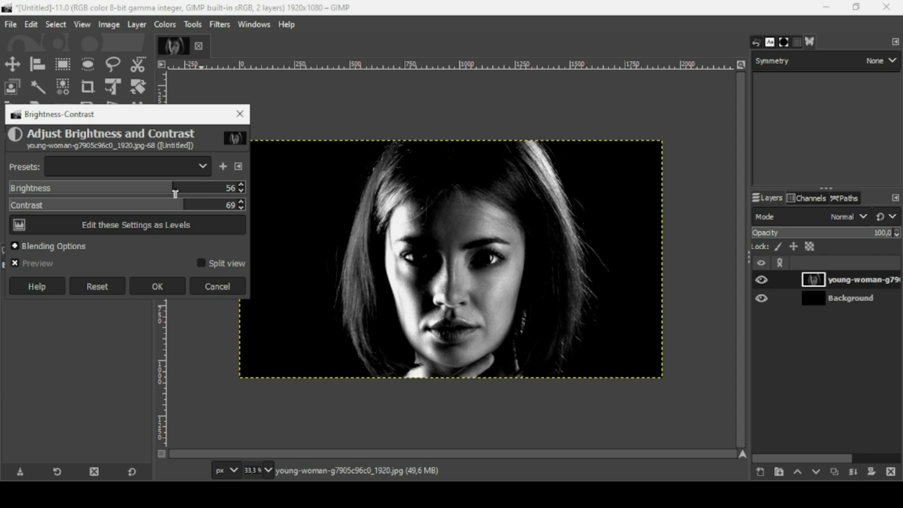
left_click_drag(172, 188, 179, 187)
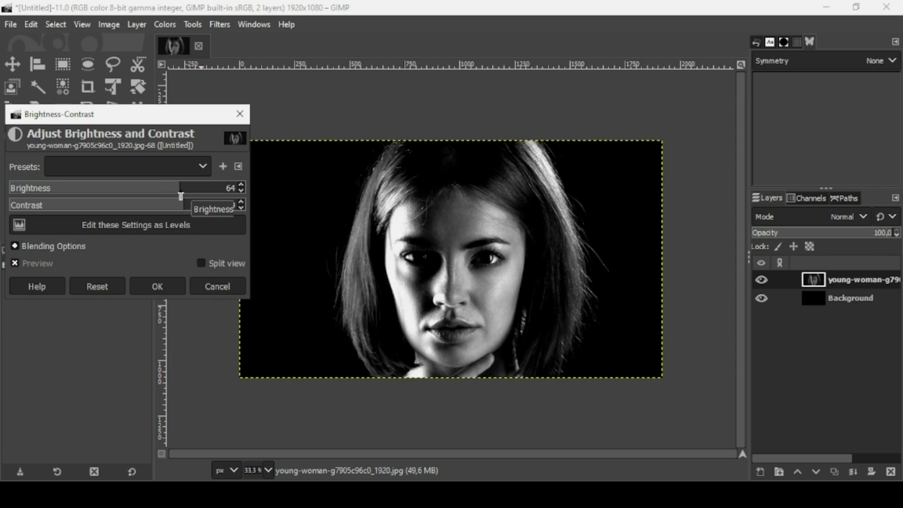
left_click(240, 185)
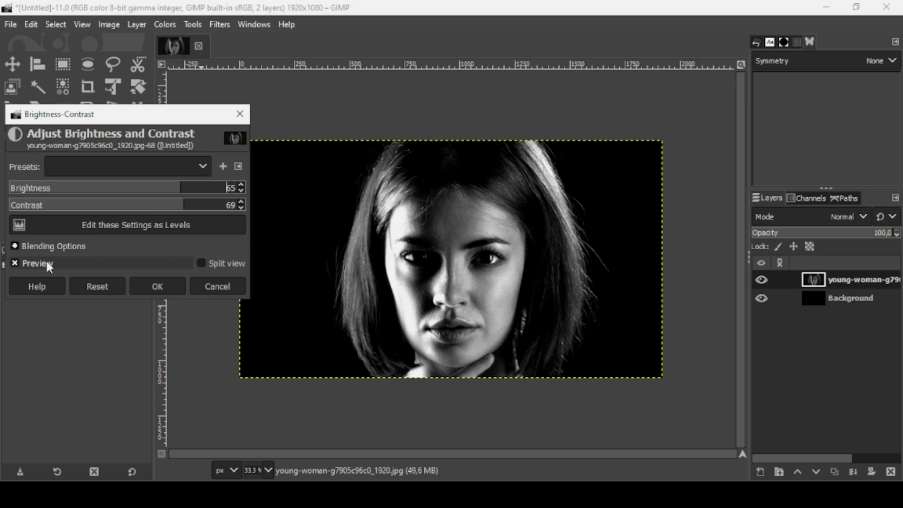
left_click(36, 263)
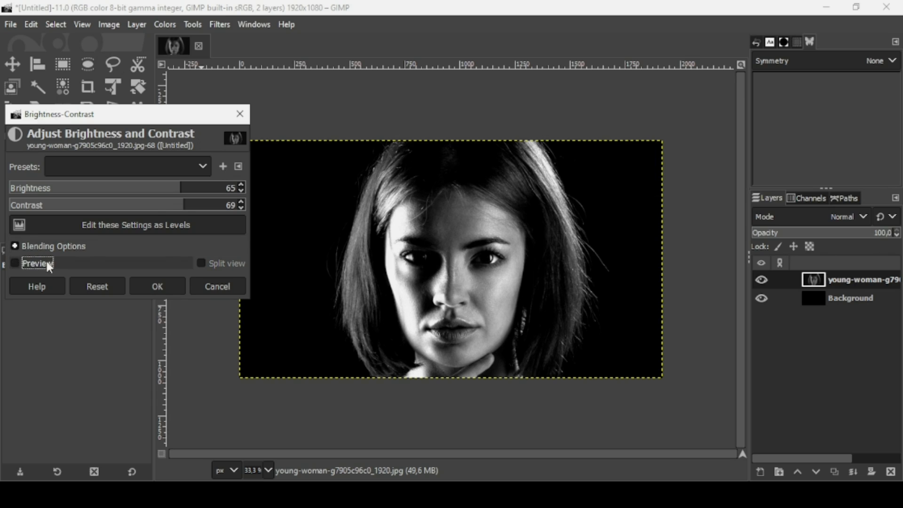
left_click(15, 264)
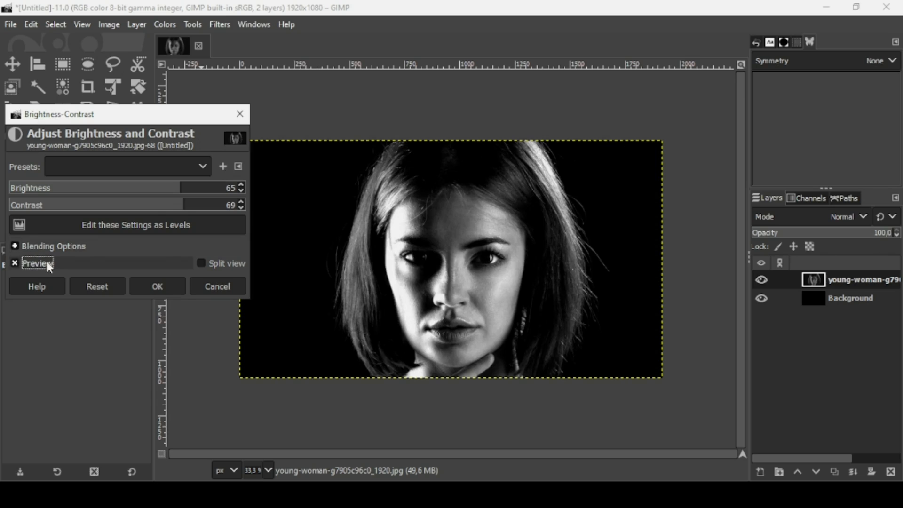
left_click(14, 264)
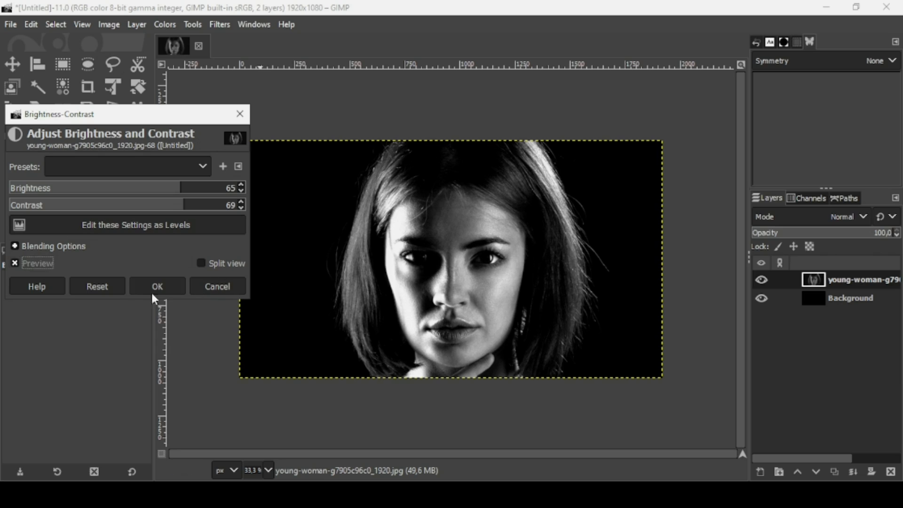
left_click(157, 287)
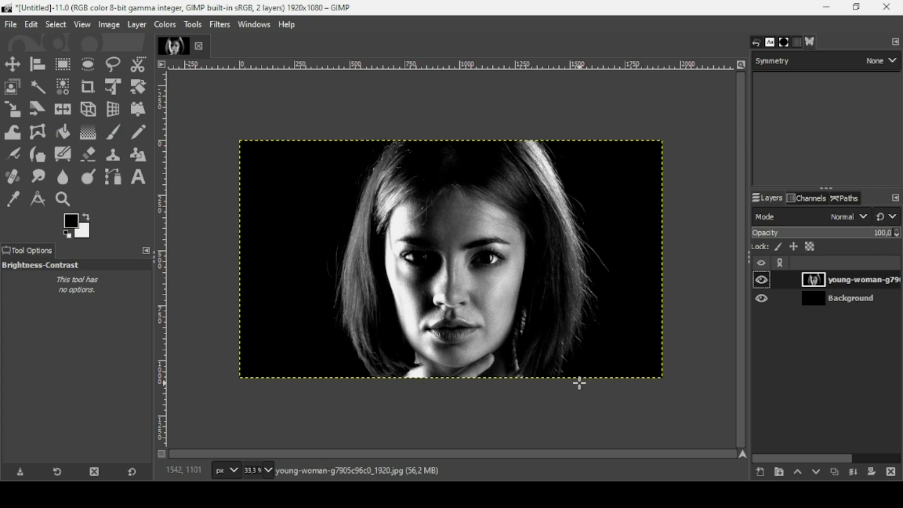
mouse_move(152, 183)
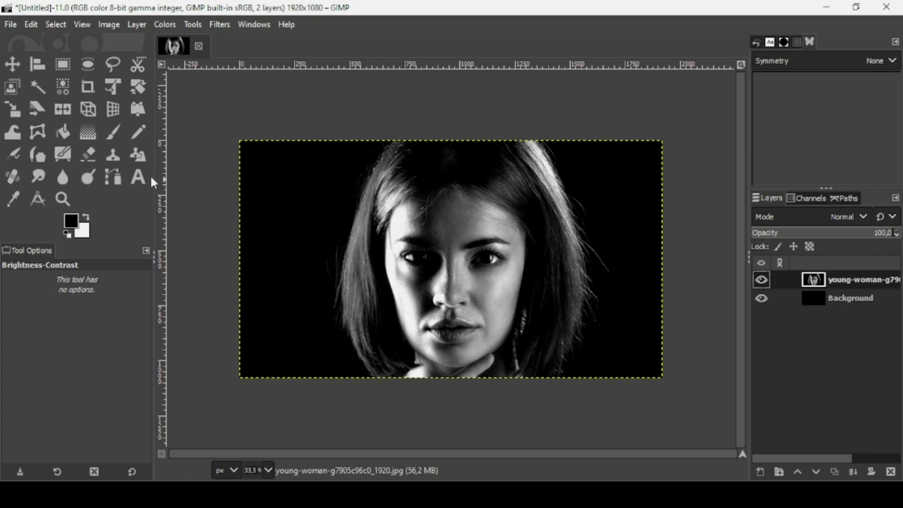
Select the Text tool for the text frame.
left_click(136, 177)
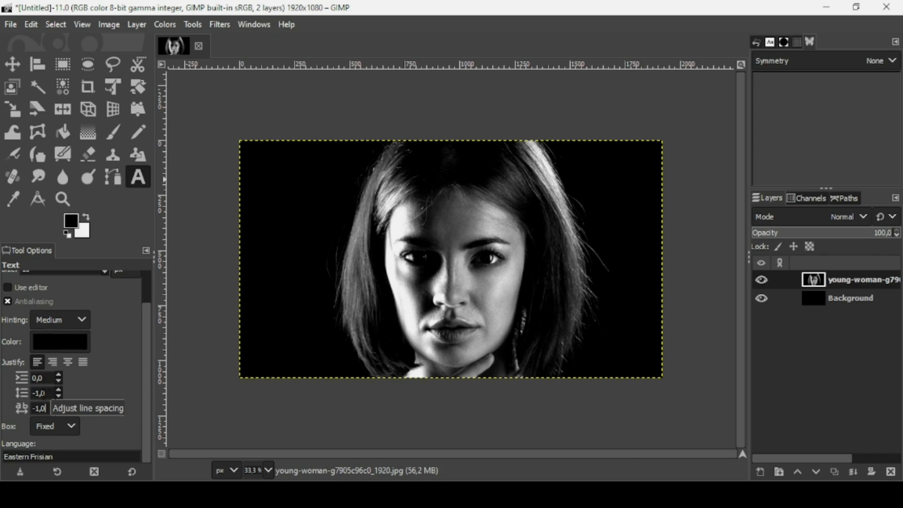
mouse_move(98, 396)
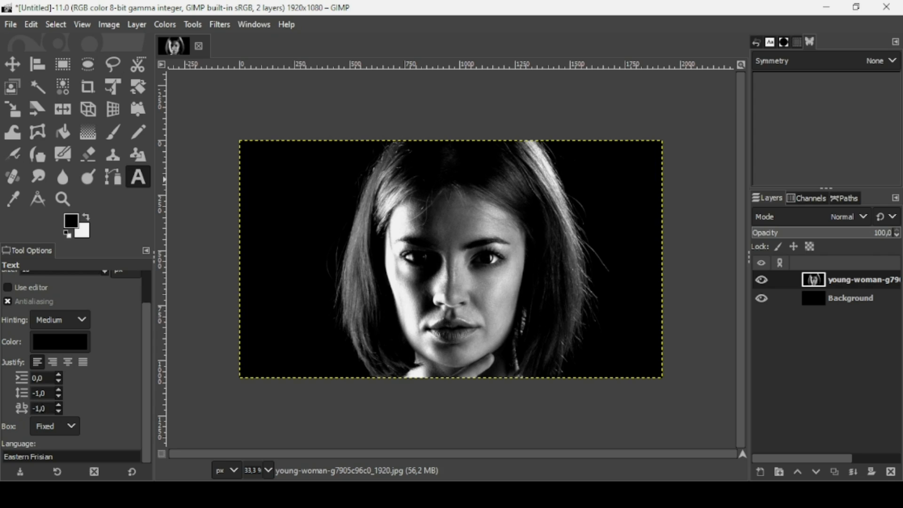
mouse_move(254, 167)
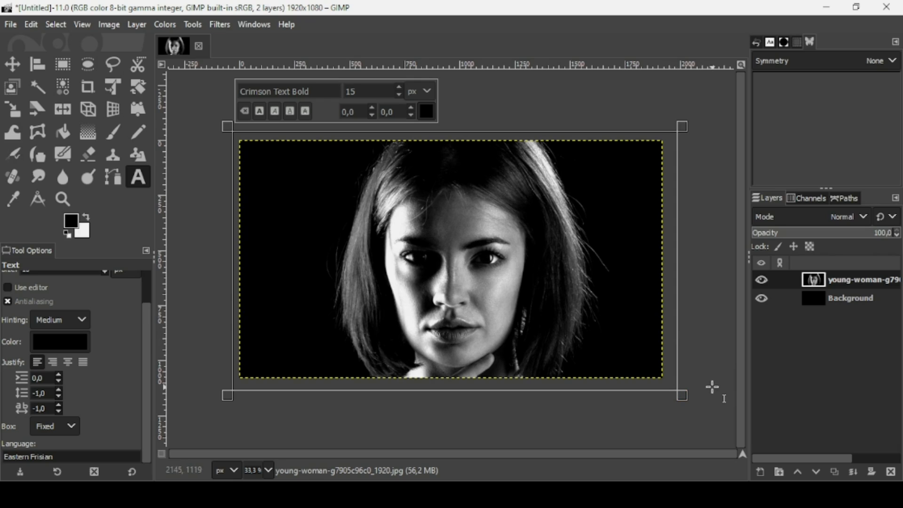
mouse_move(685, 321)
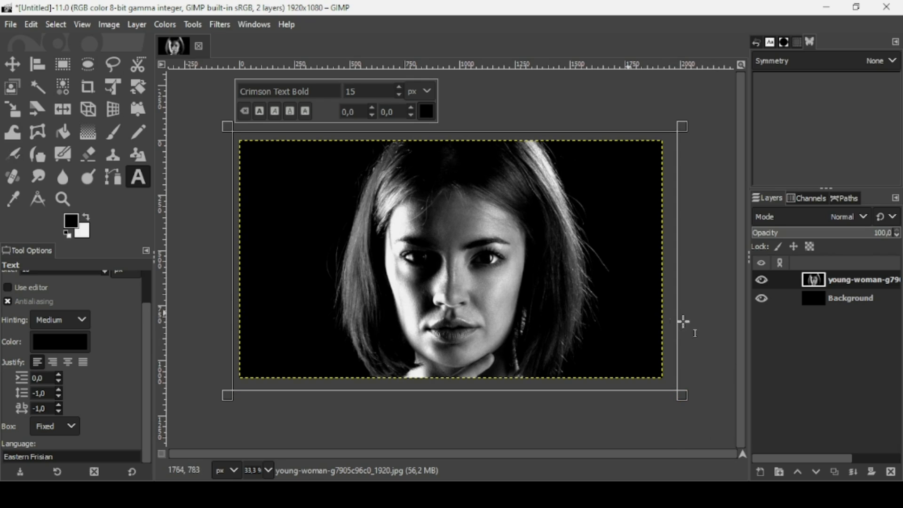
mouse_move(711, 411)
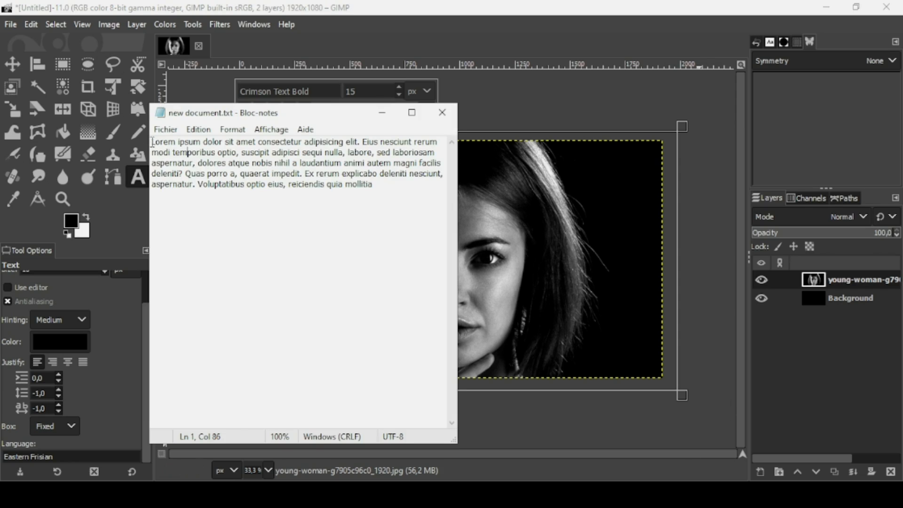
Select all the lorem ipsum text in Notepad with Ctrl+A.
key("ctrl+a")
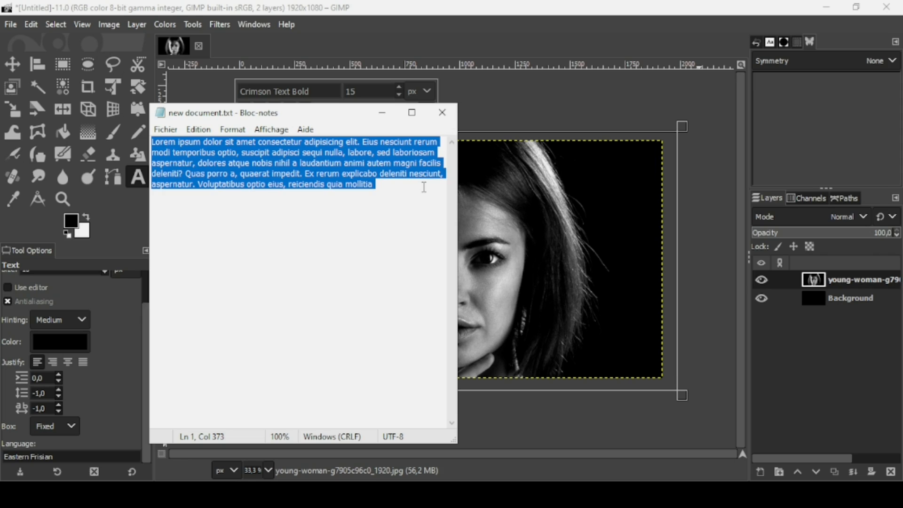
mouse_move(490, 6)
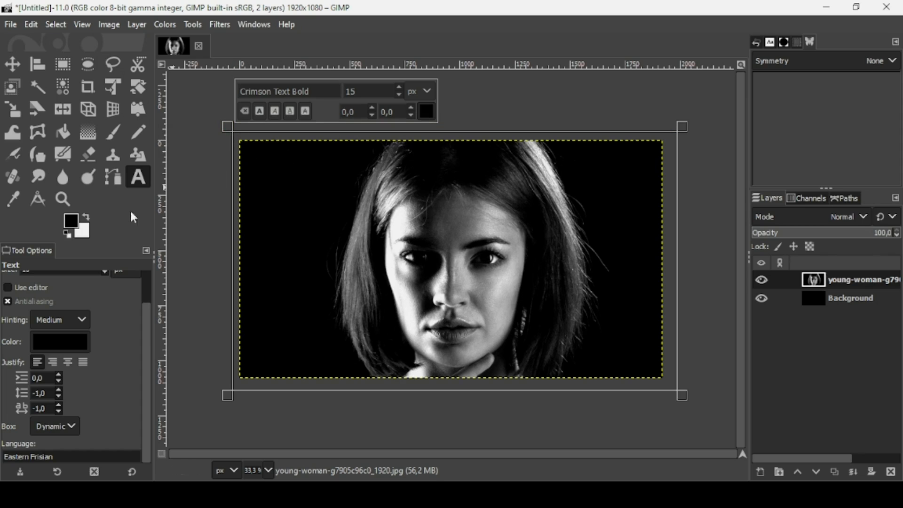
mouse_move(287, 147)
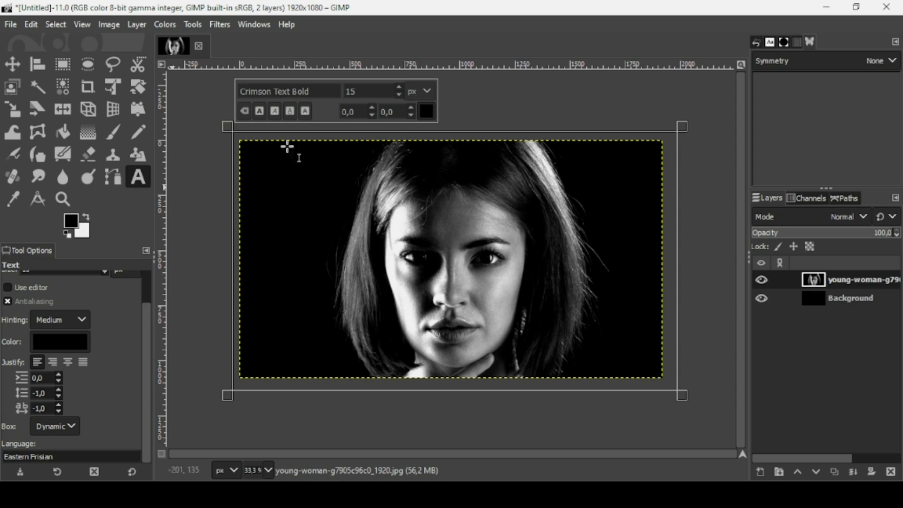
mouse_move(405, 165)
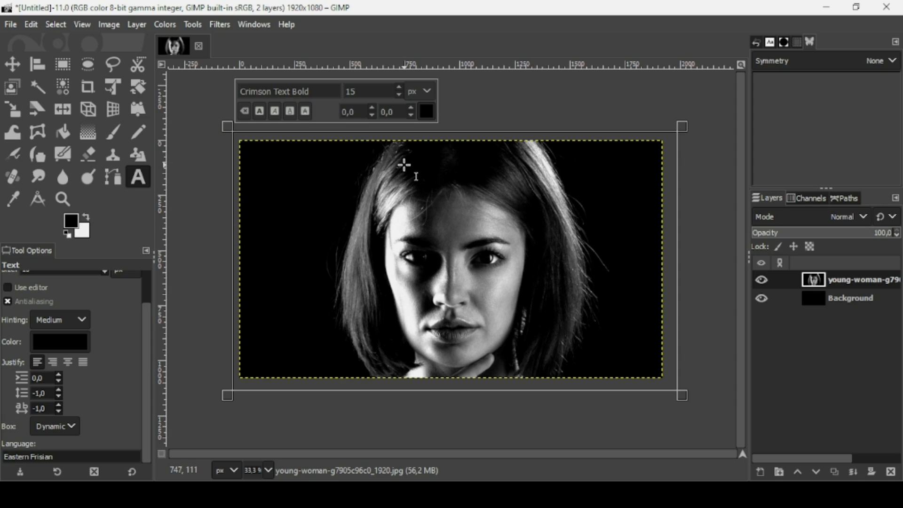
mouse_move(455, 167)
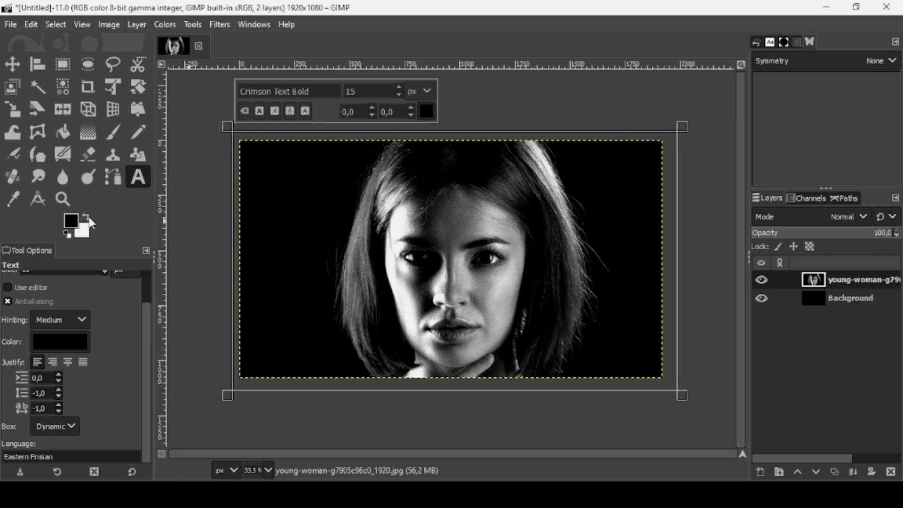
Set the text colour to white.
left_click(85, 216)
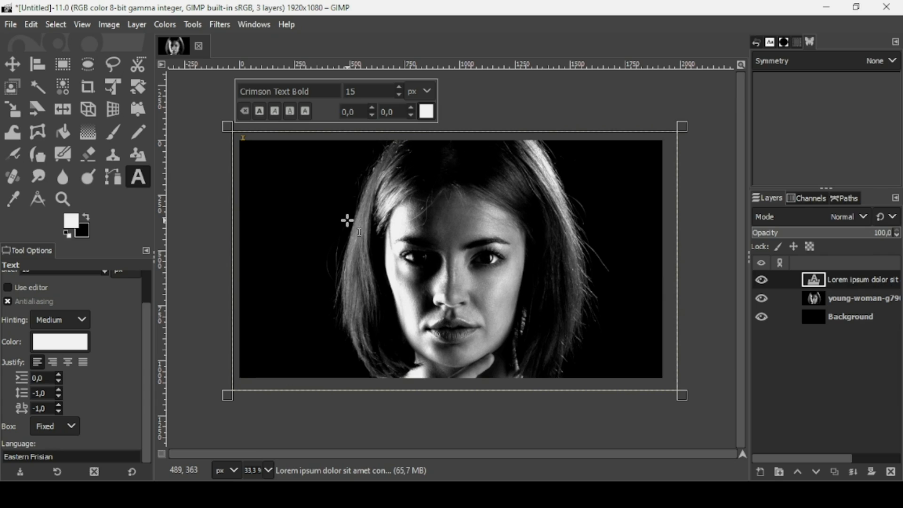
mouse_move(259, 141)
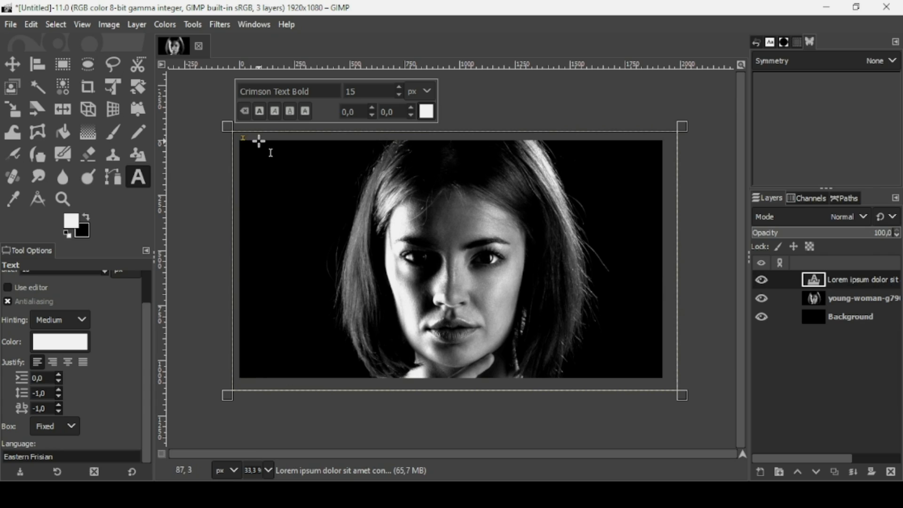
mouse_move(249, 143)
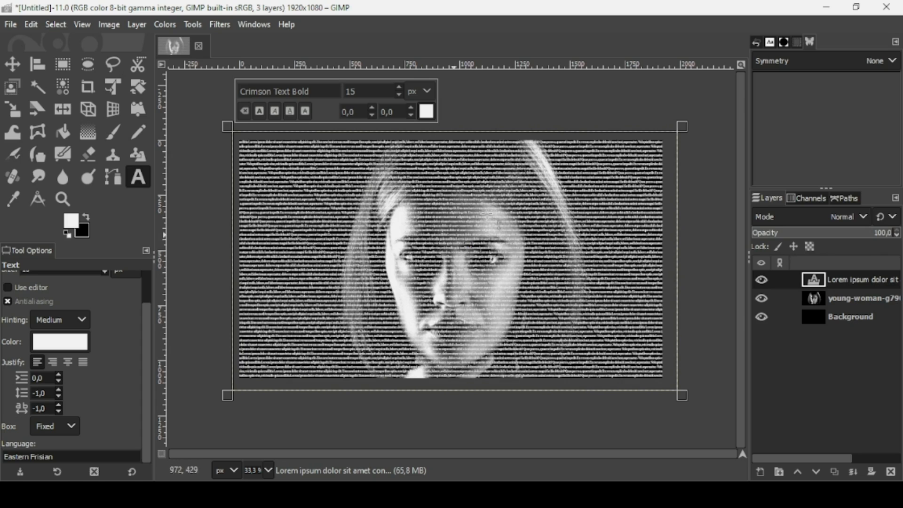
mouse_move(360, 161)
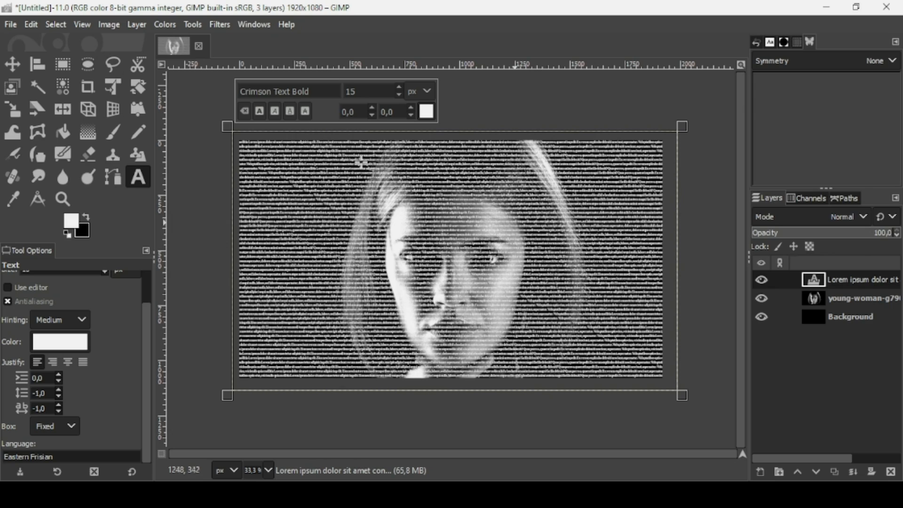
mouse_move(10, 57)
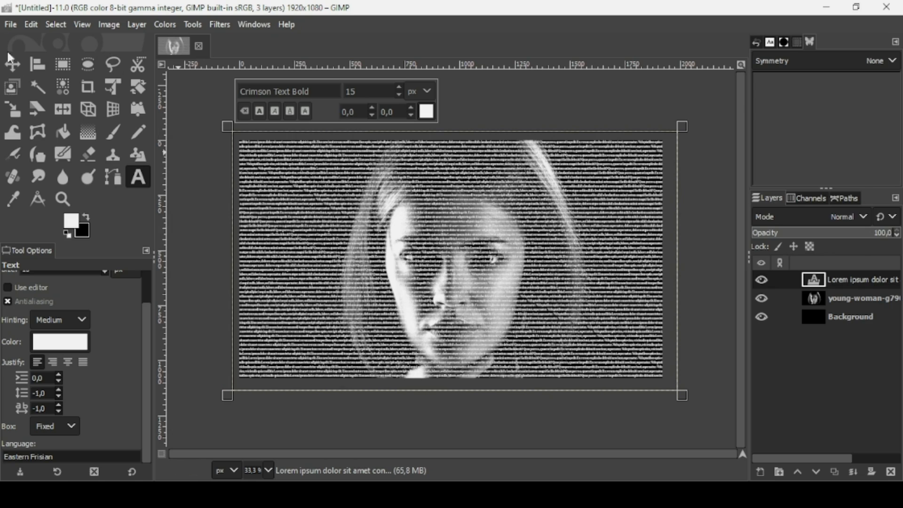
Fit the lorem ipsum text layer to the image size, then hide it.
left_click(12, 64)
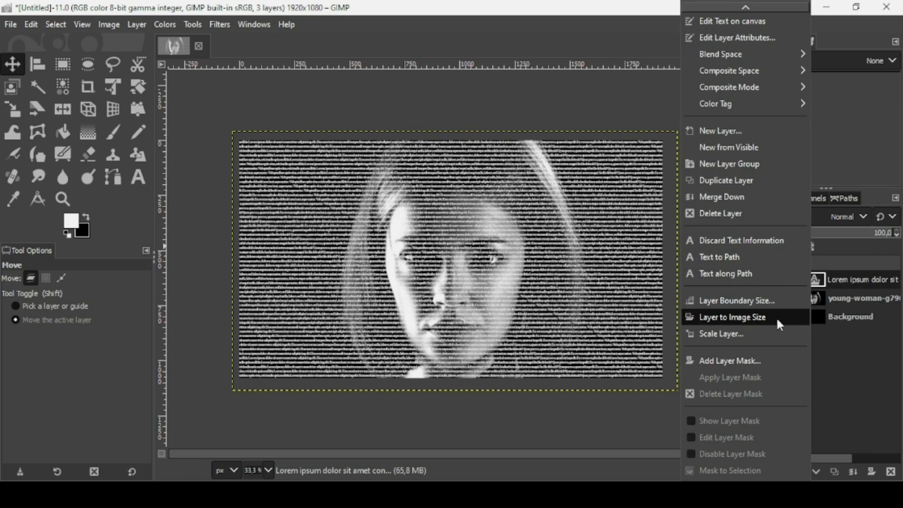
left_click(732, 316)
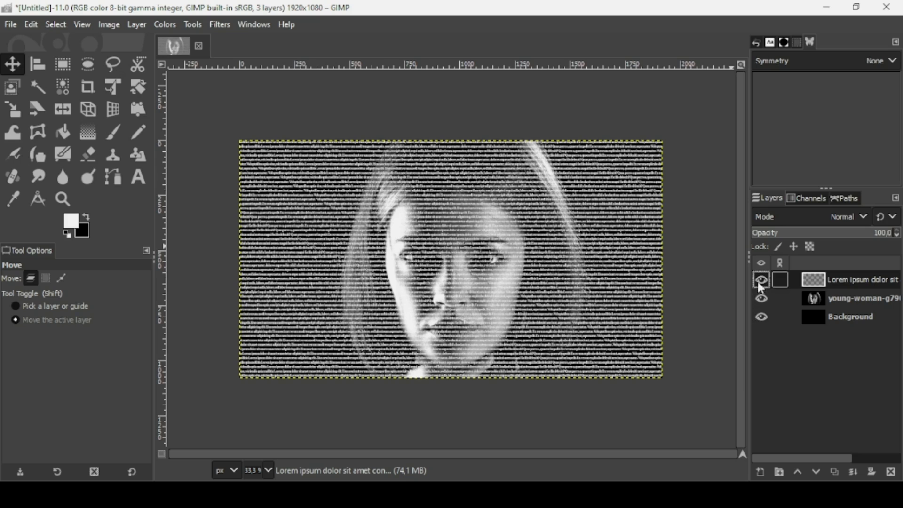
left_click(761, 280)
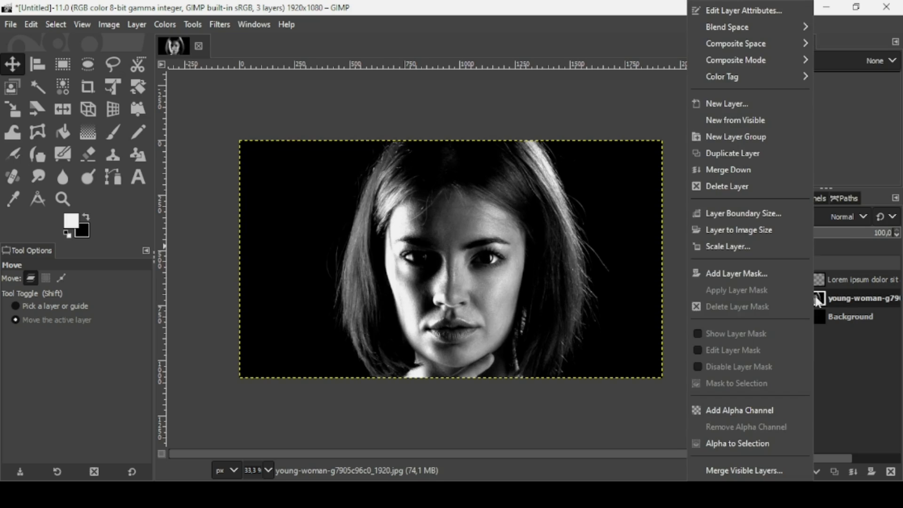
Add a black mask to the portrait, show the Background, select the text layer.
left_click(736, 273)
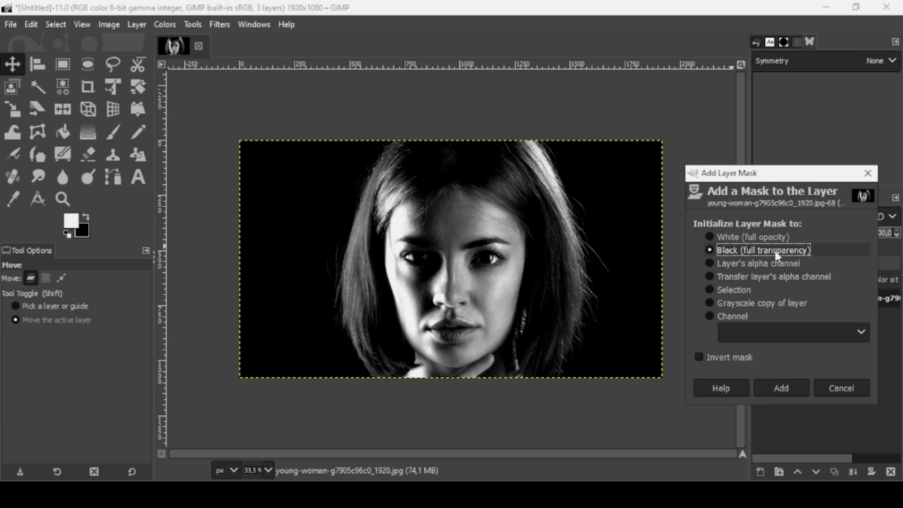
mouse_move(772, 255)
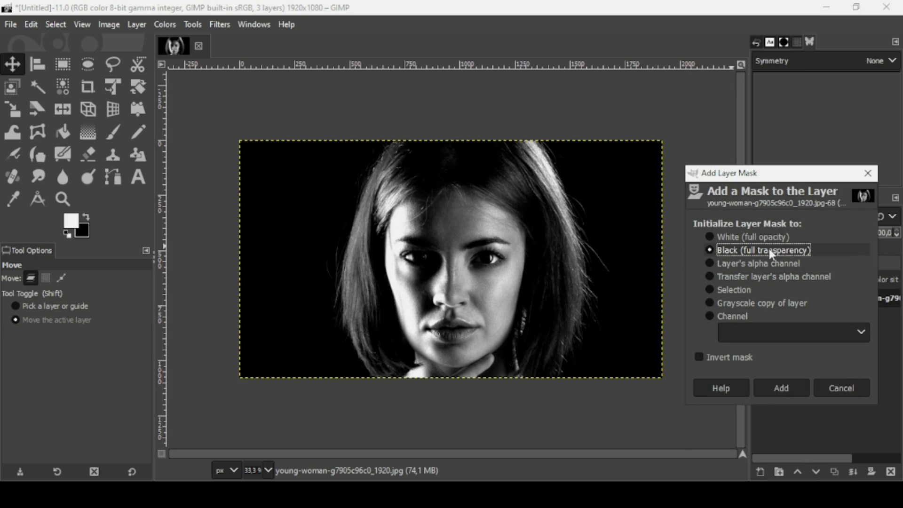
left_click(781, 388)
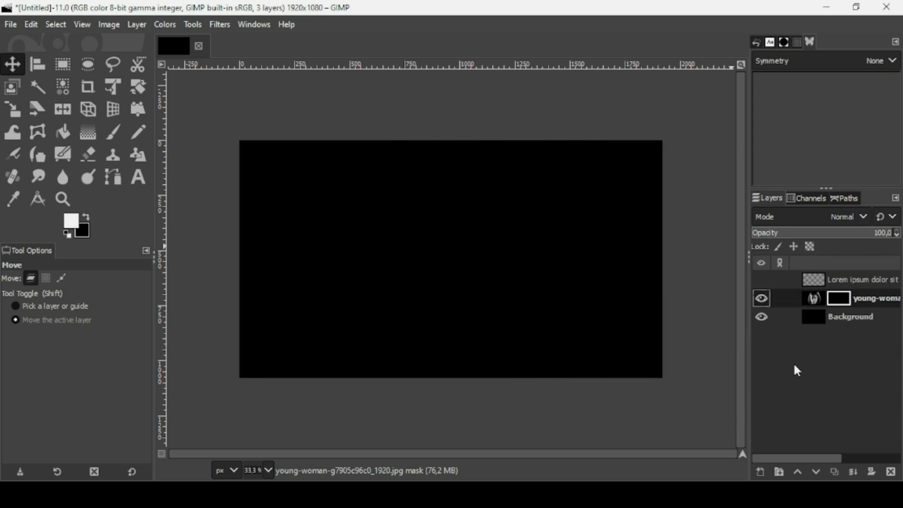
left_click(762, 317)
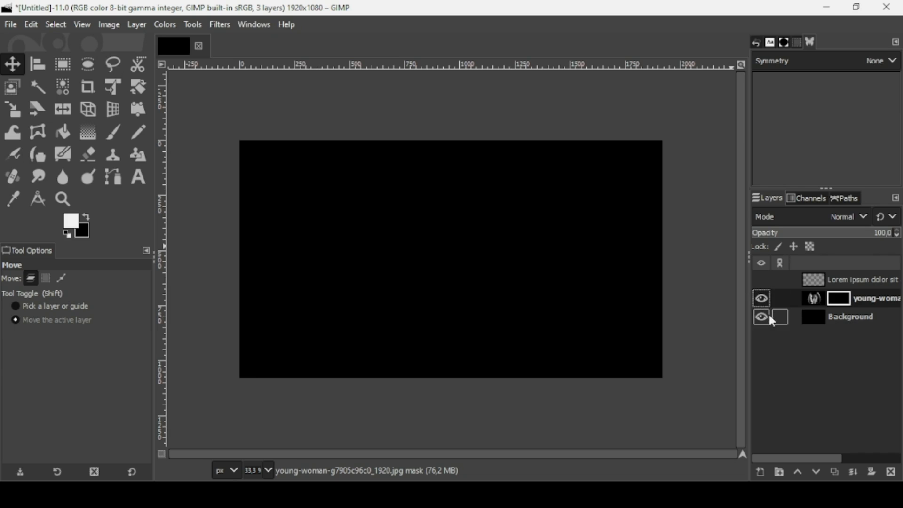
left_click(760, 318)
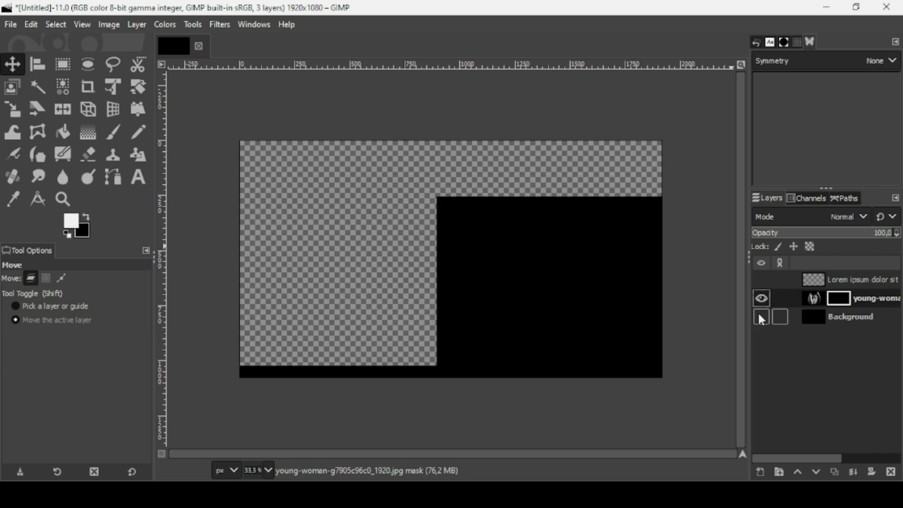
left_click(761, 316)
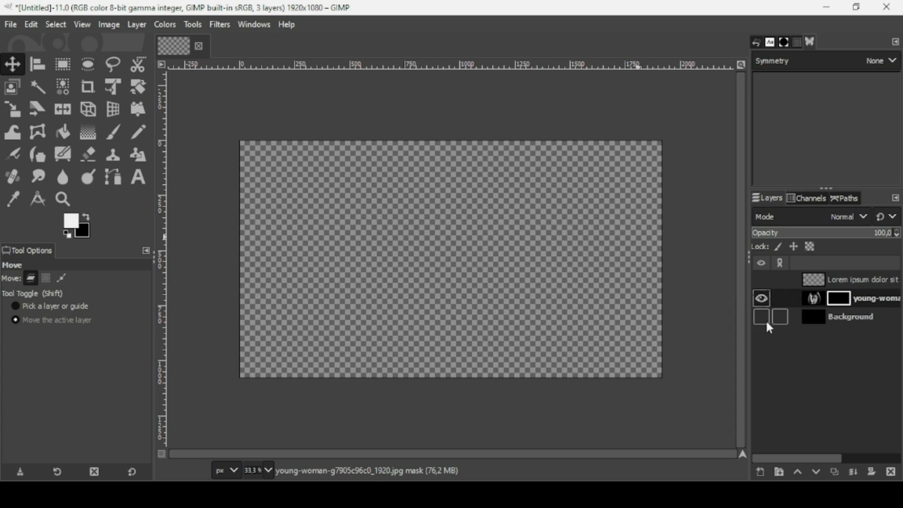
left_click(761, 316)
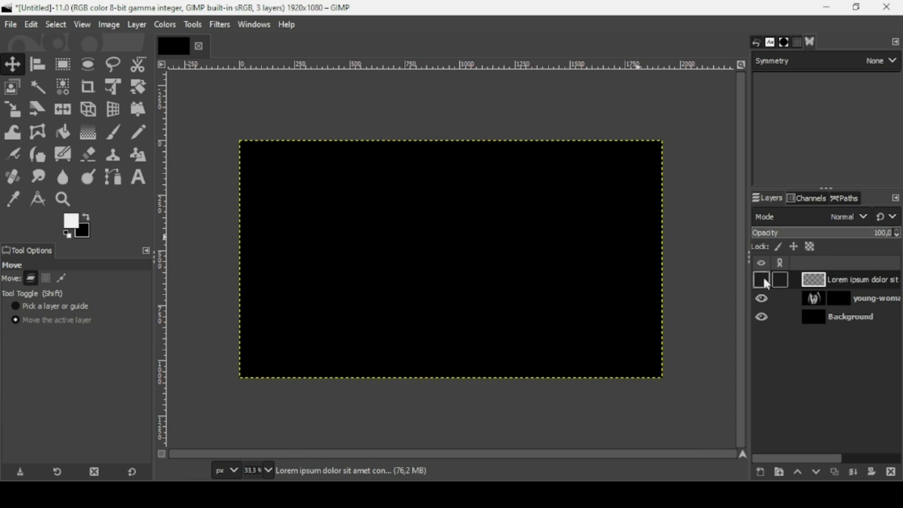
mouse_move(844, 297)
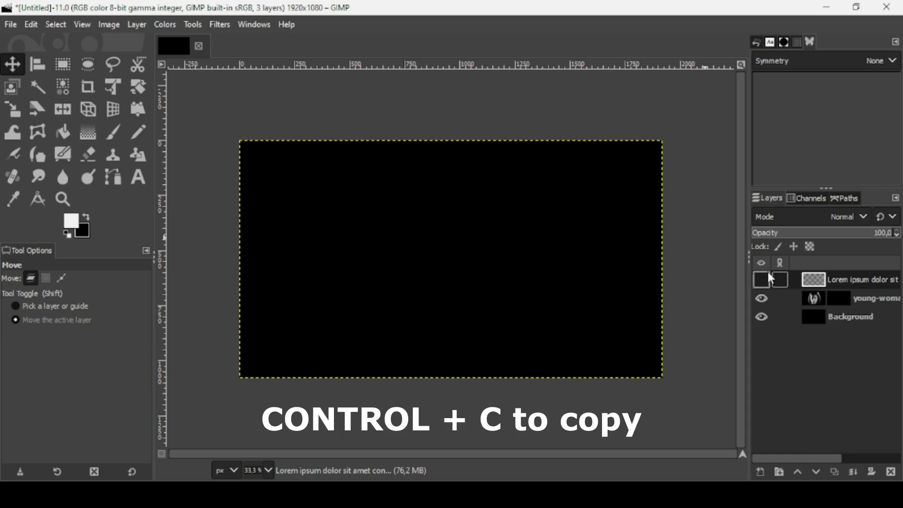
Copy the lorem ipsum layer, paste it into the portrait's mask and anchor it.
left_click(761, 283)
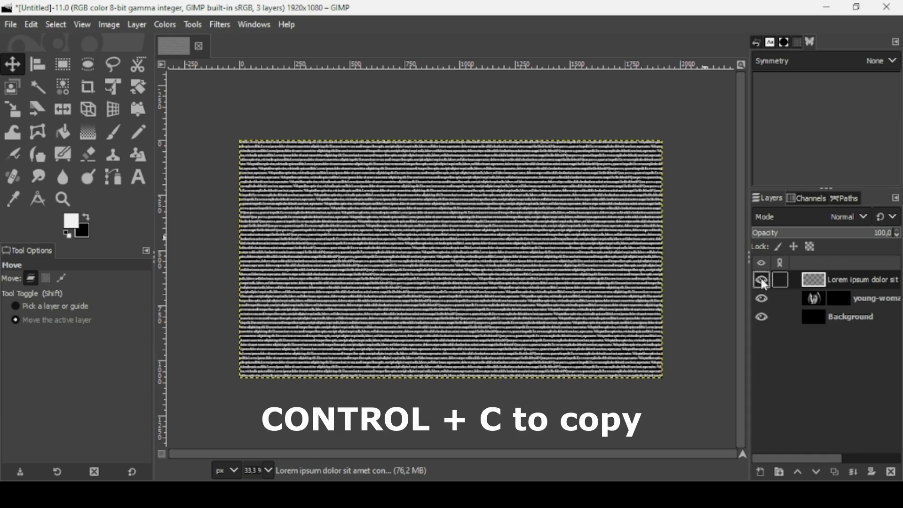
key("ctrl+c")
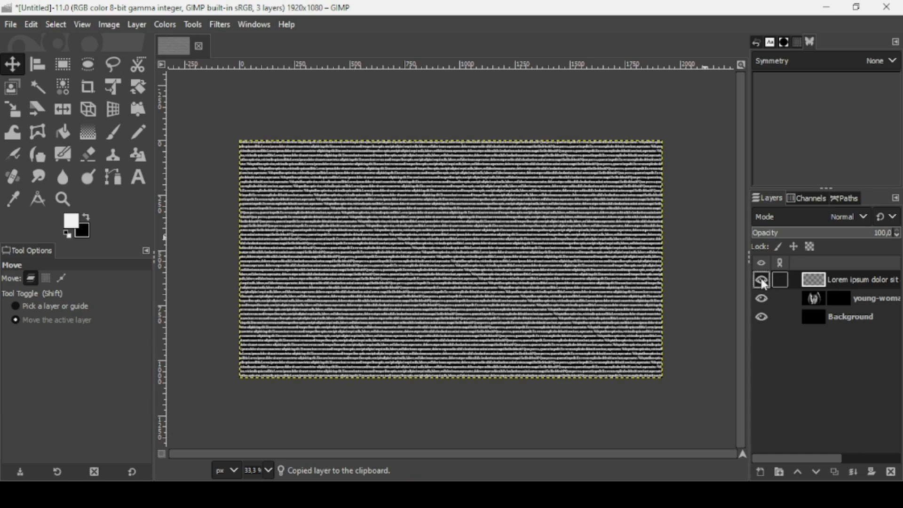
left_click(762, 279)
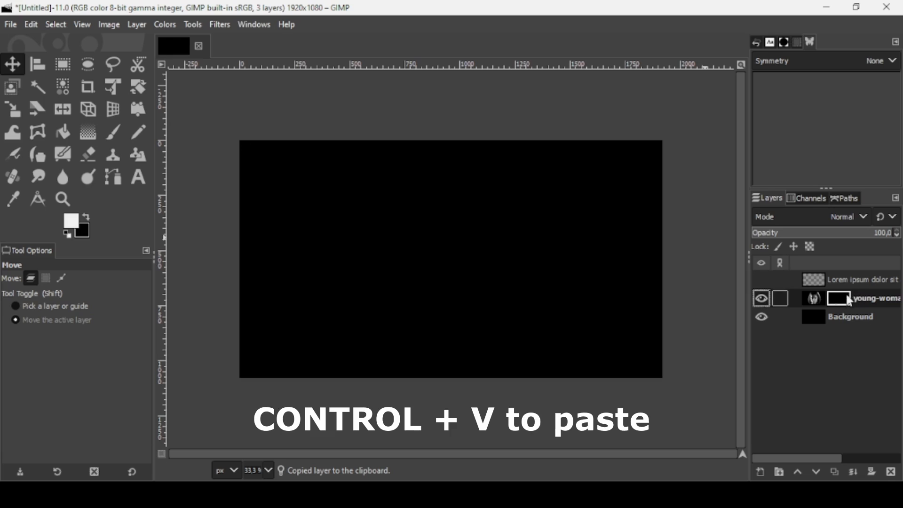
key("ctrl+v")
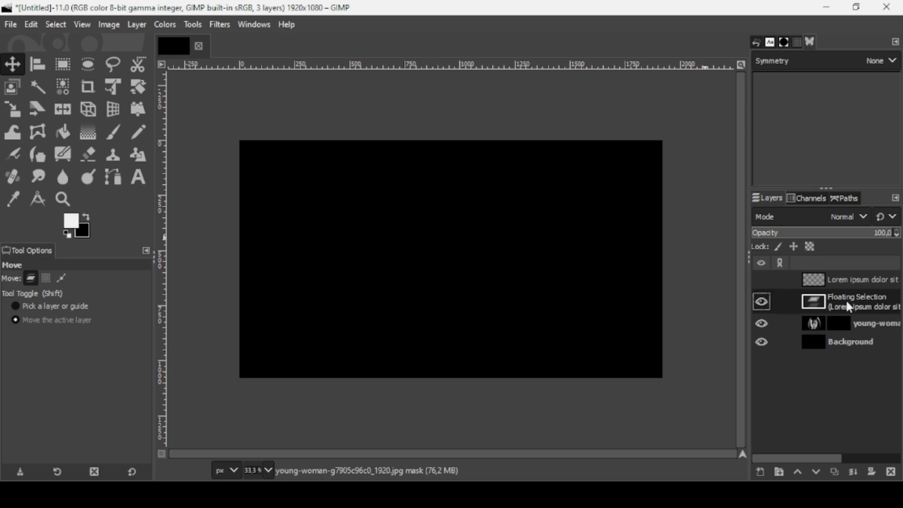
mouse_move(846, 311)
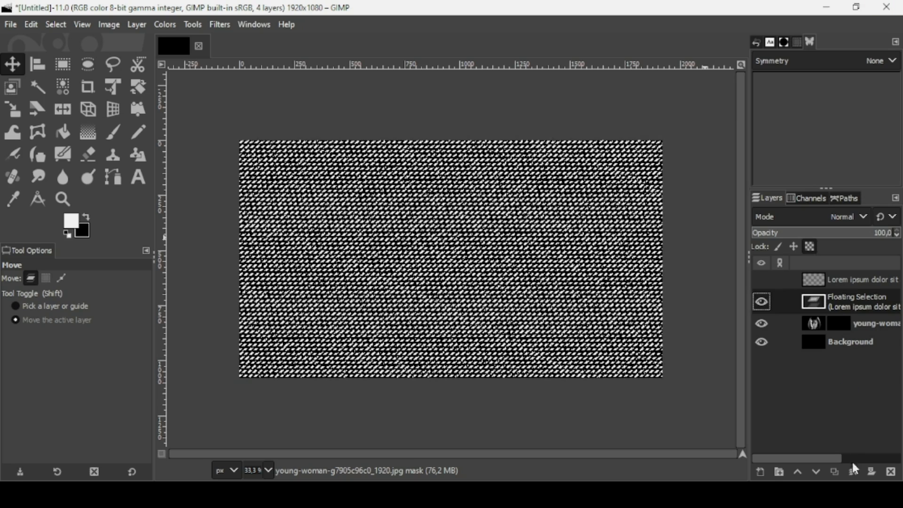
left_click(872, 472)
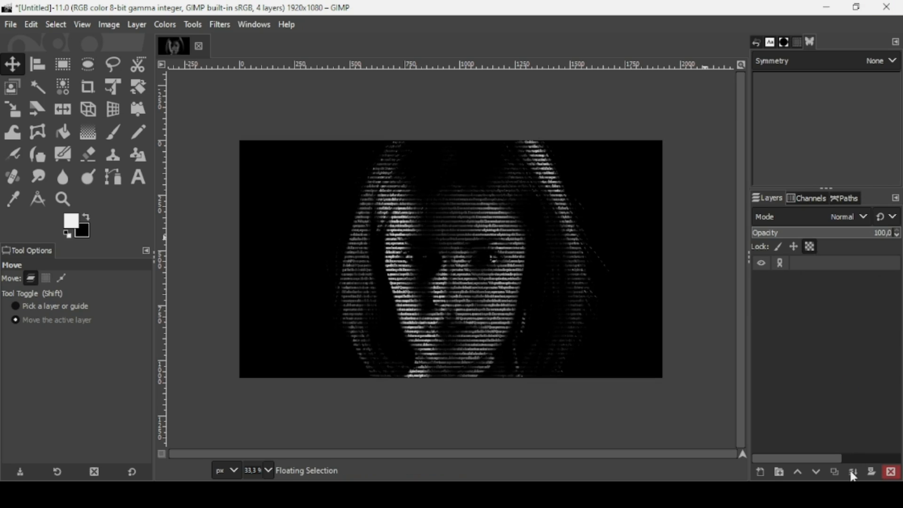
left_click(854, 471)
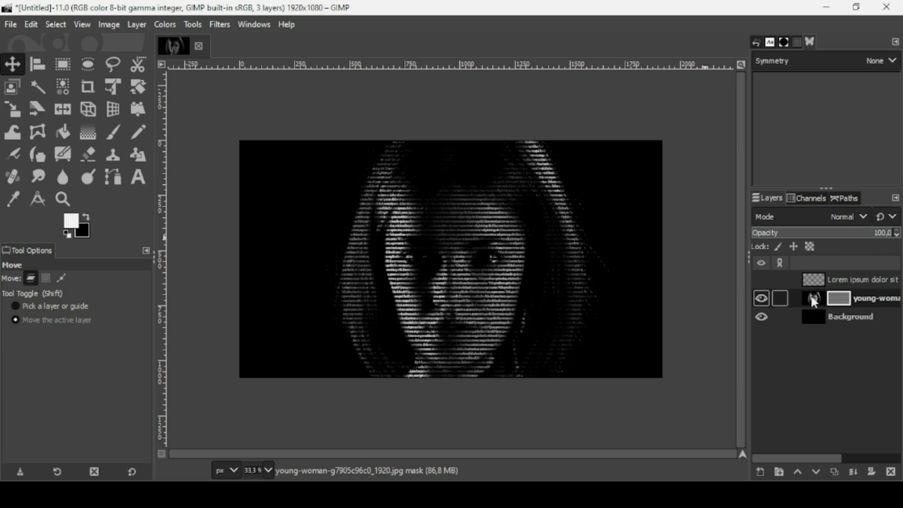
mouse_move(807, 300)
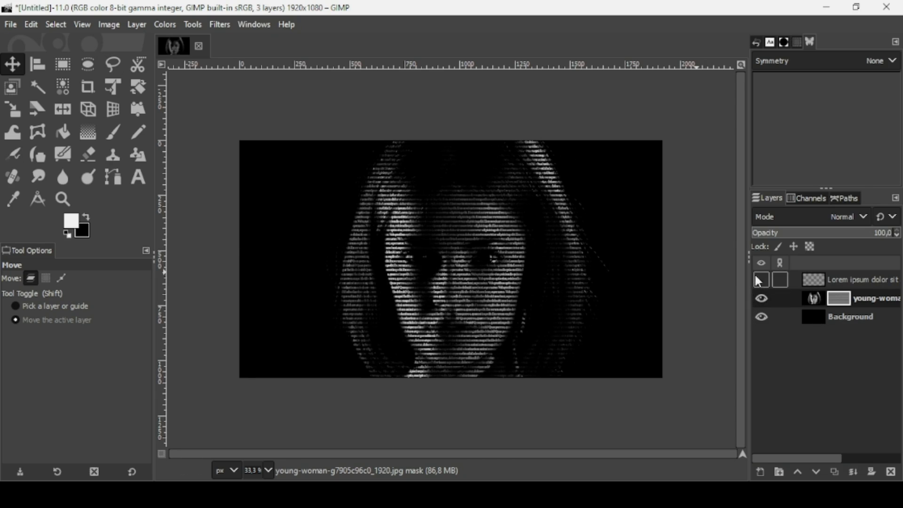
Delete the Lorem ipsum text layer and merge the young-woman portrait into the black background.
left_click(761, 279)
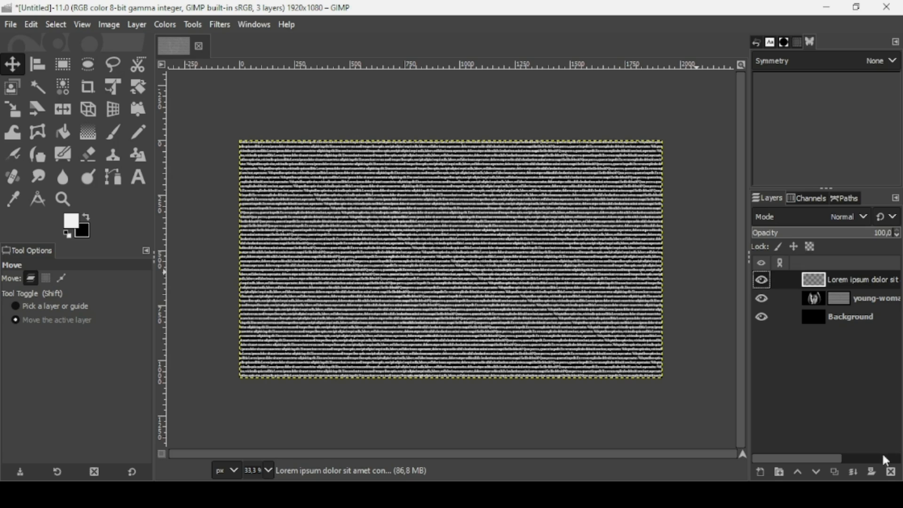
left_click(892, 472)
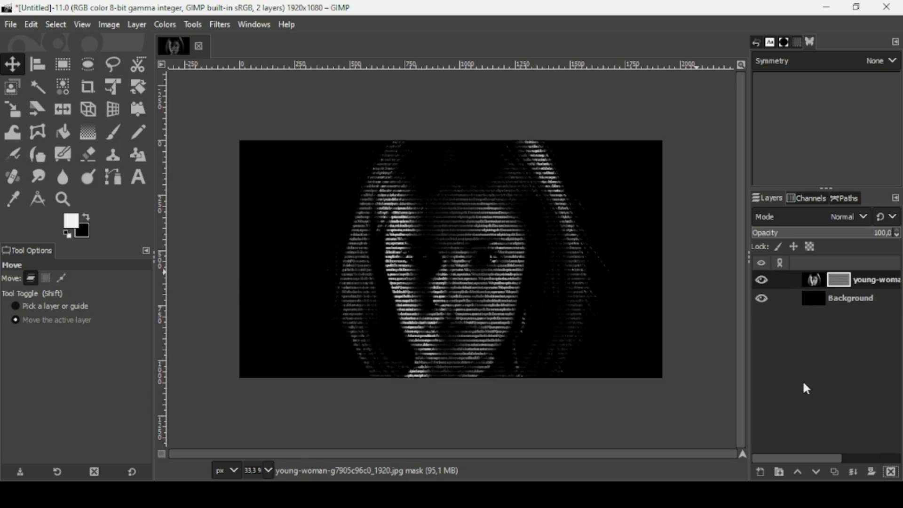
mouse_move(853, 472)
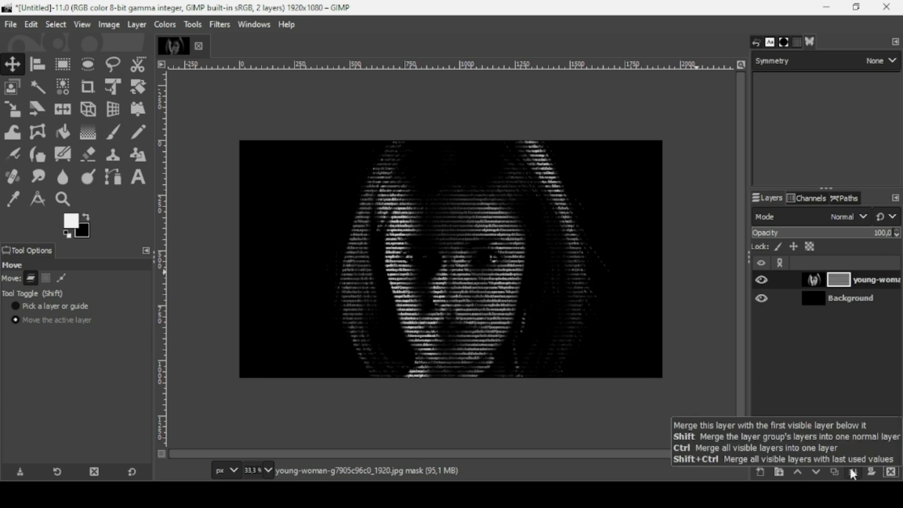
left_click(853, 473)
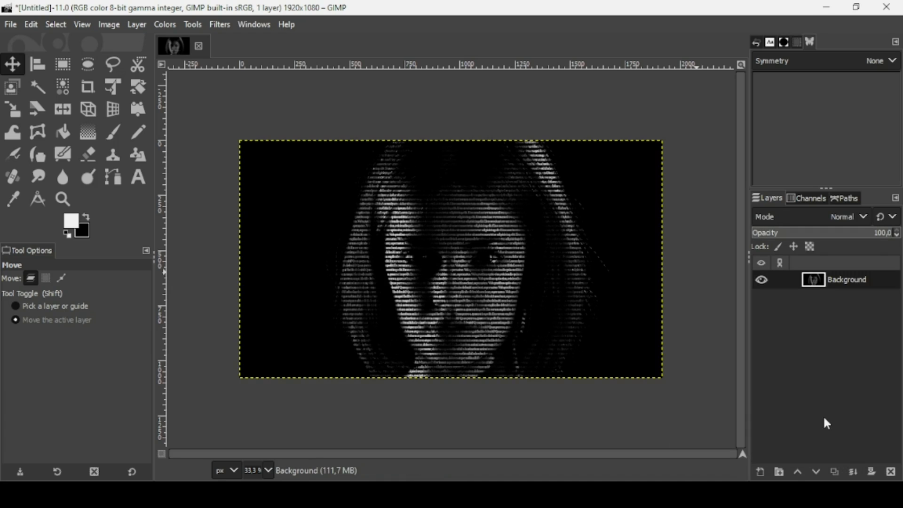
mouse_move(425, 226)
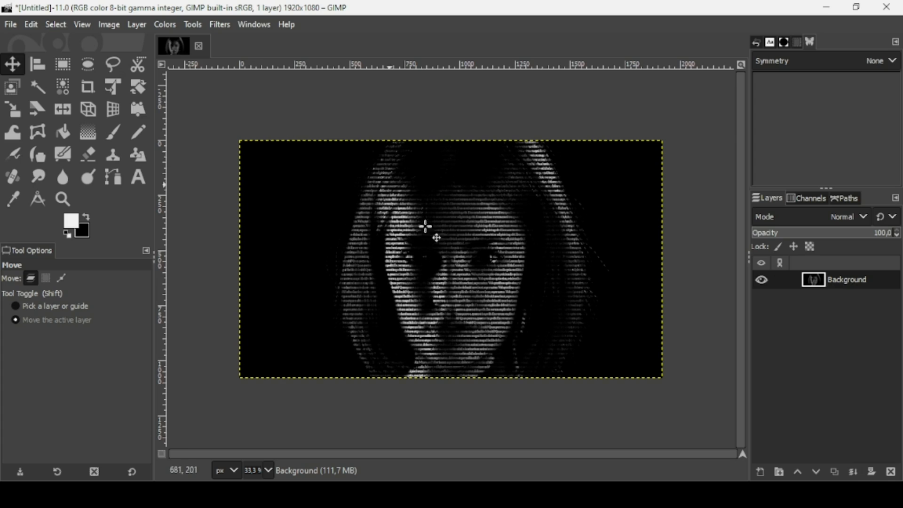
mouse_move(169, 28)
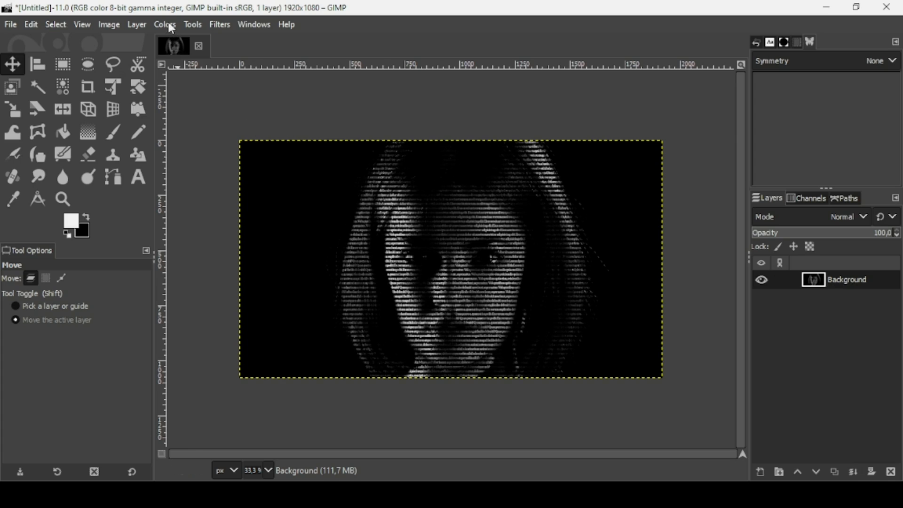
Apply Colors > Exposure with exposure about 1.919 and a slightly raised black level.
left_click(165, 24)
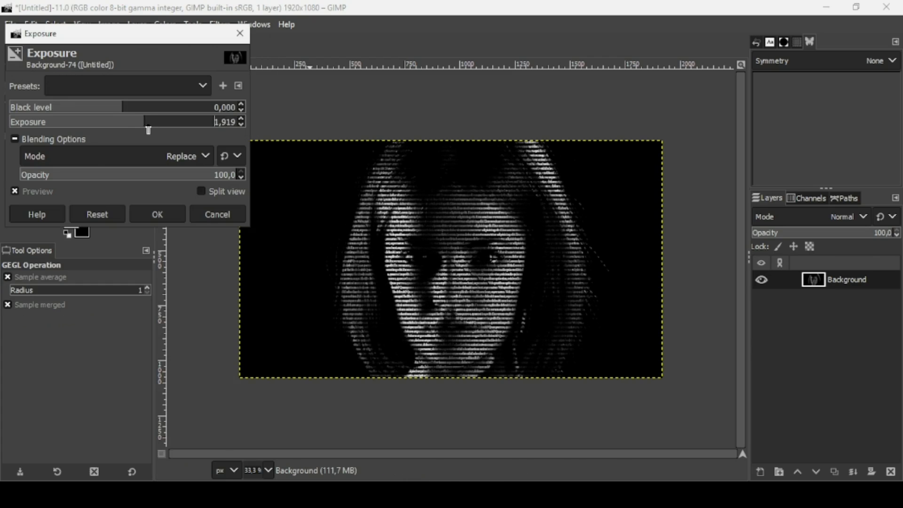
left_click_drag(148, 122, 140, 122)
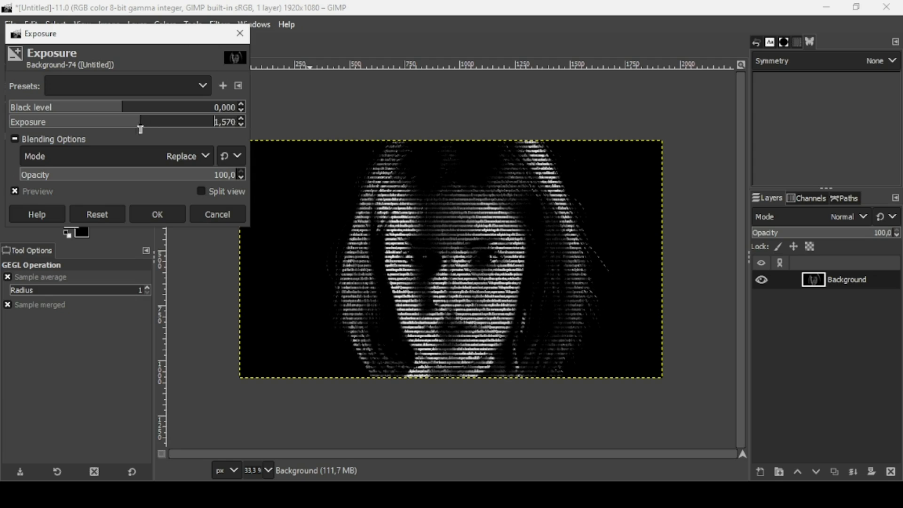
left_click_drag(139, 122, 104, 122)
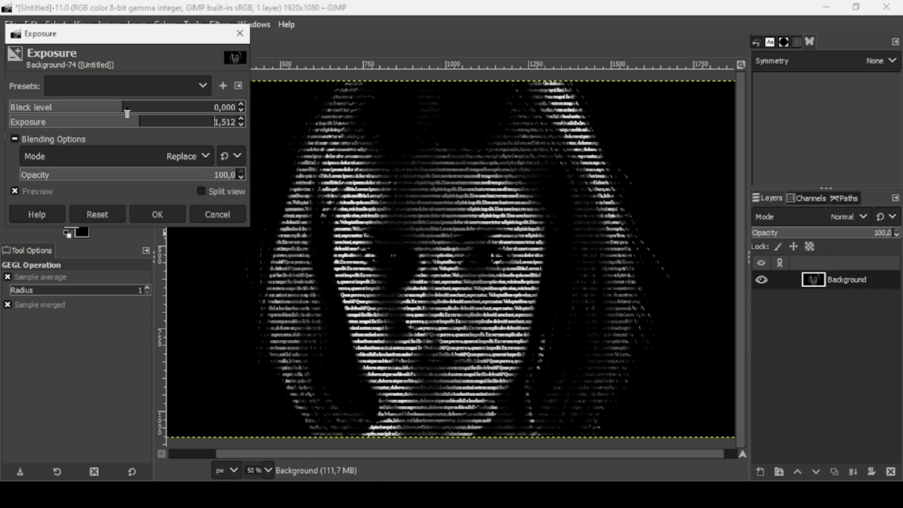
left_click_drag(121, 108, 135, 107)
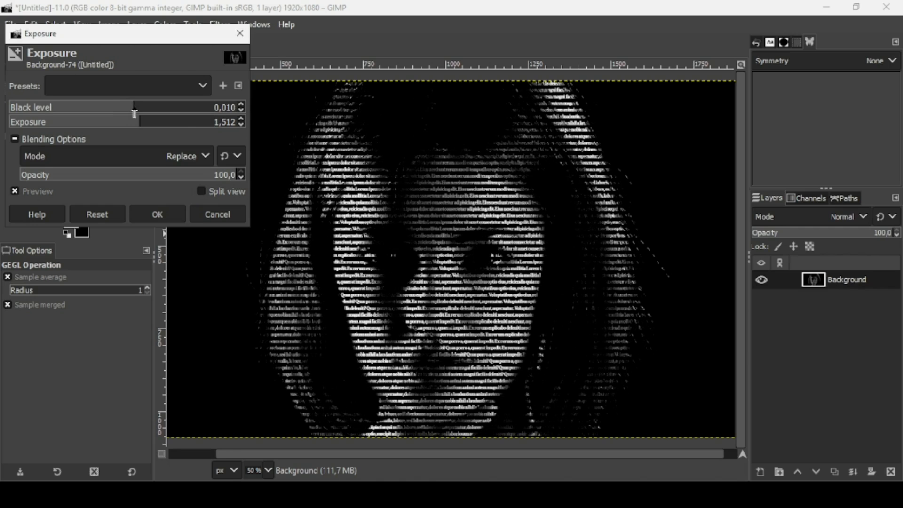
left_click_drag(134, 108, 118, 107)
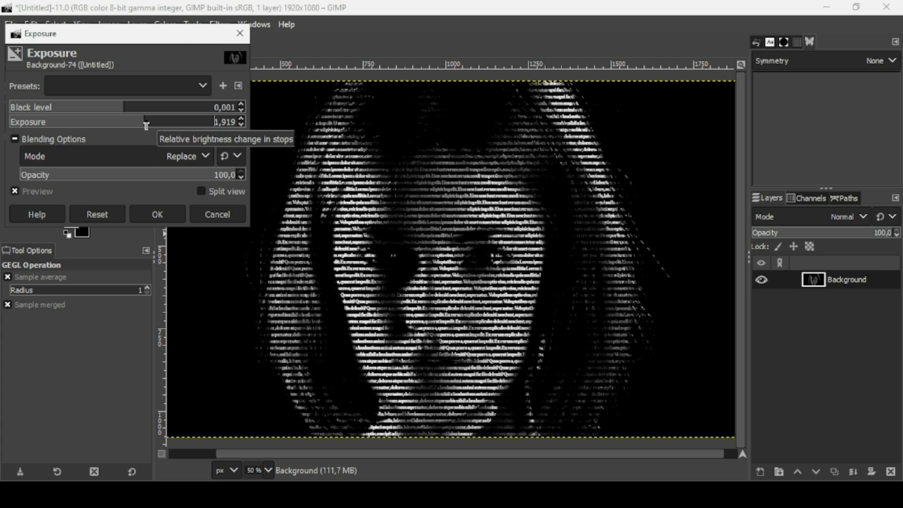
left_click(157, 213)
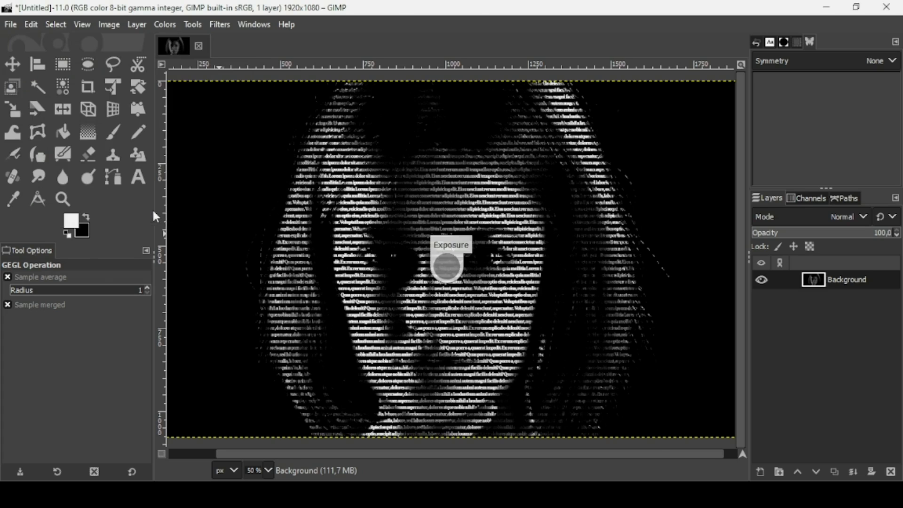